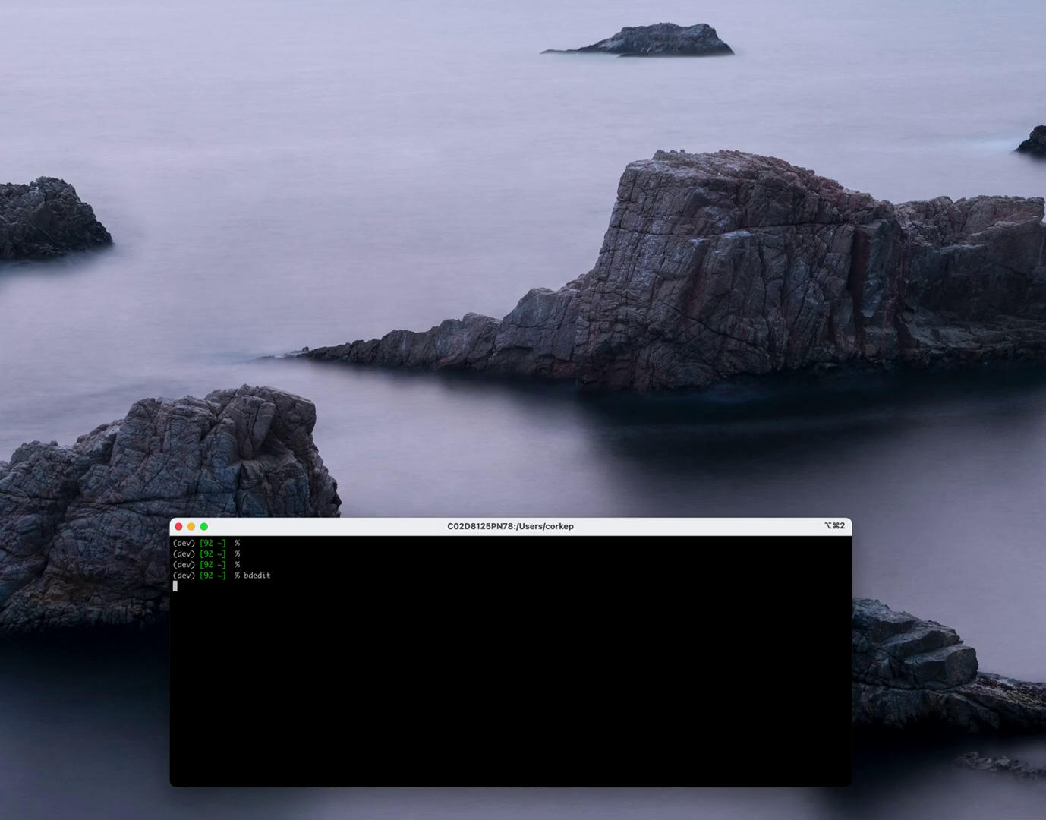
Run bdedit from Terminal to get an empty untitled block-diagram editor window
key("Return")
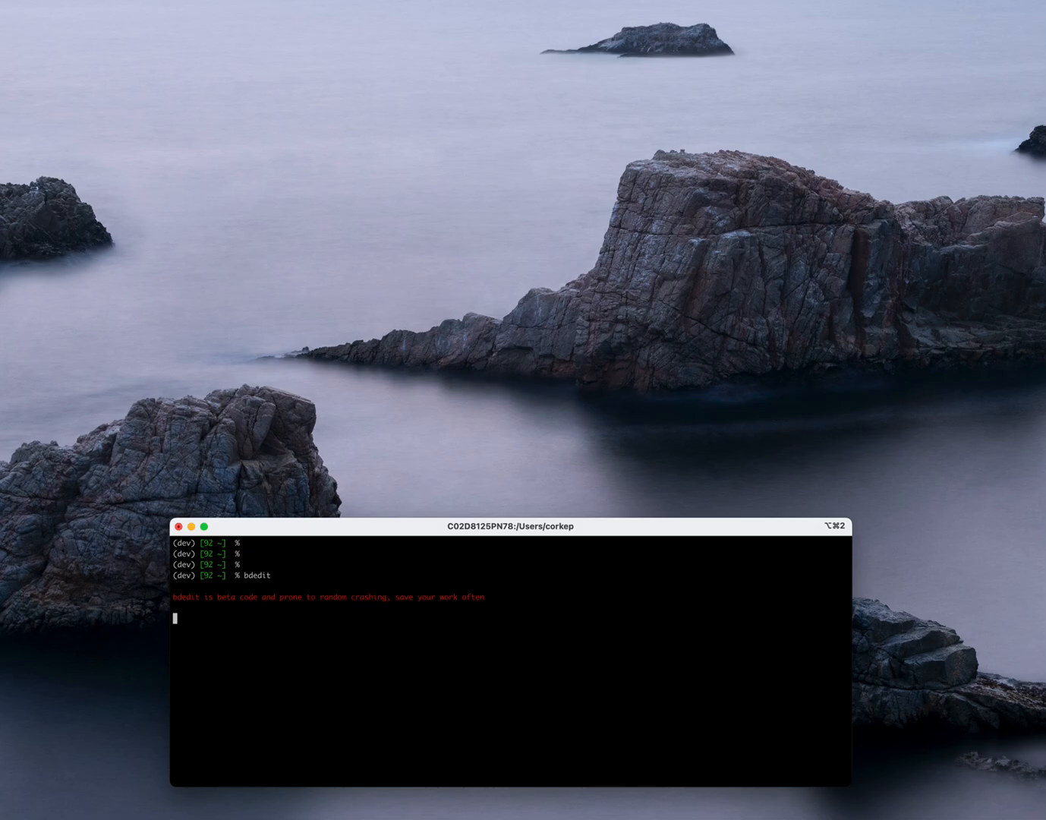
key("Return")
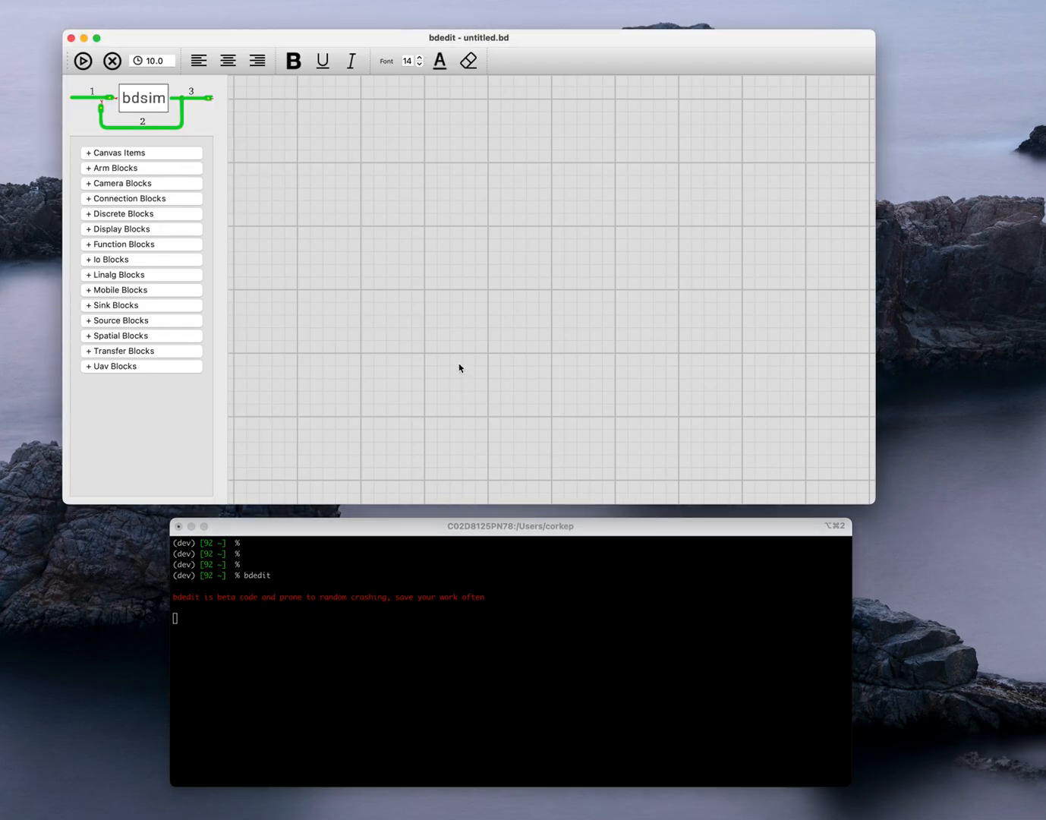
mouse_move(431, 607)
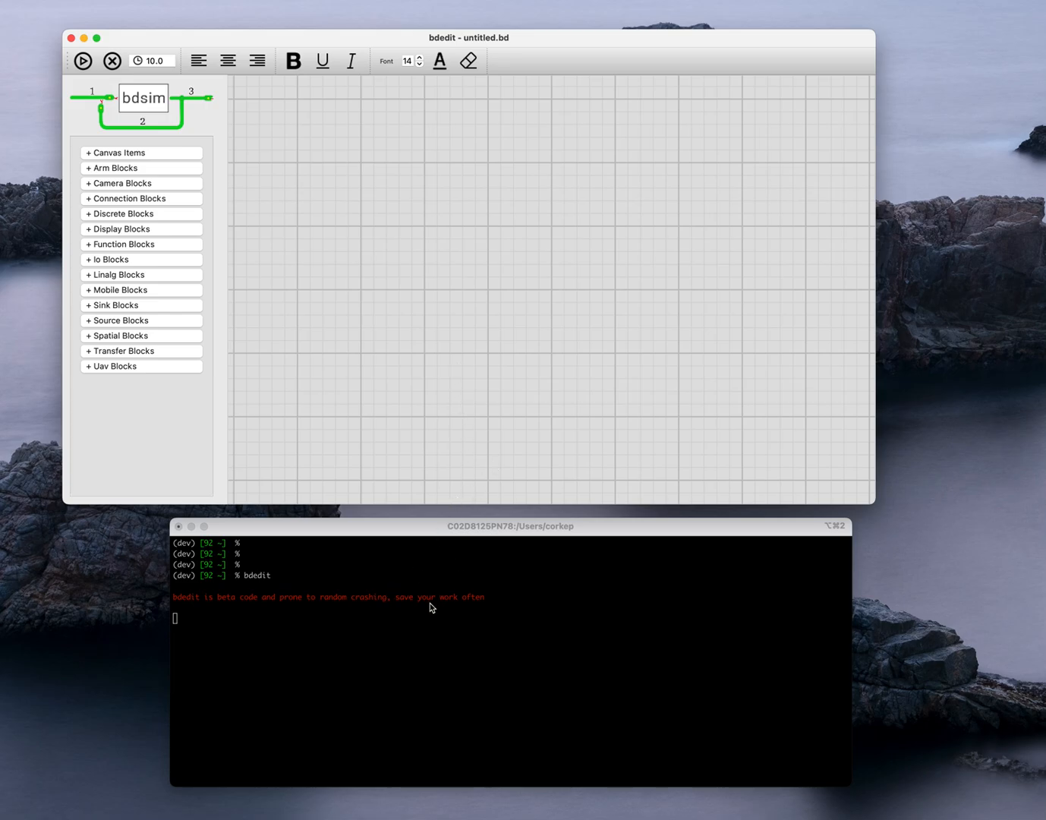
mouse_move(405, 613)
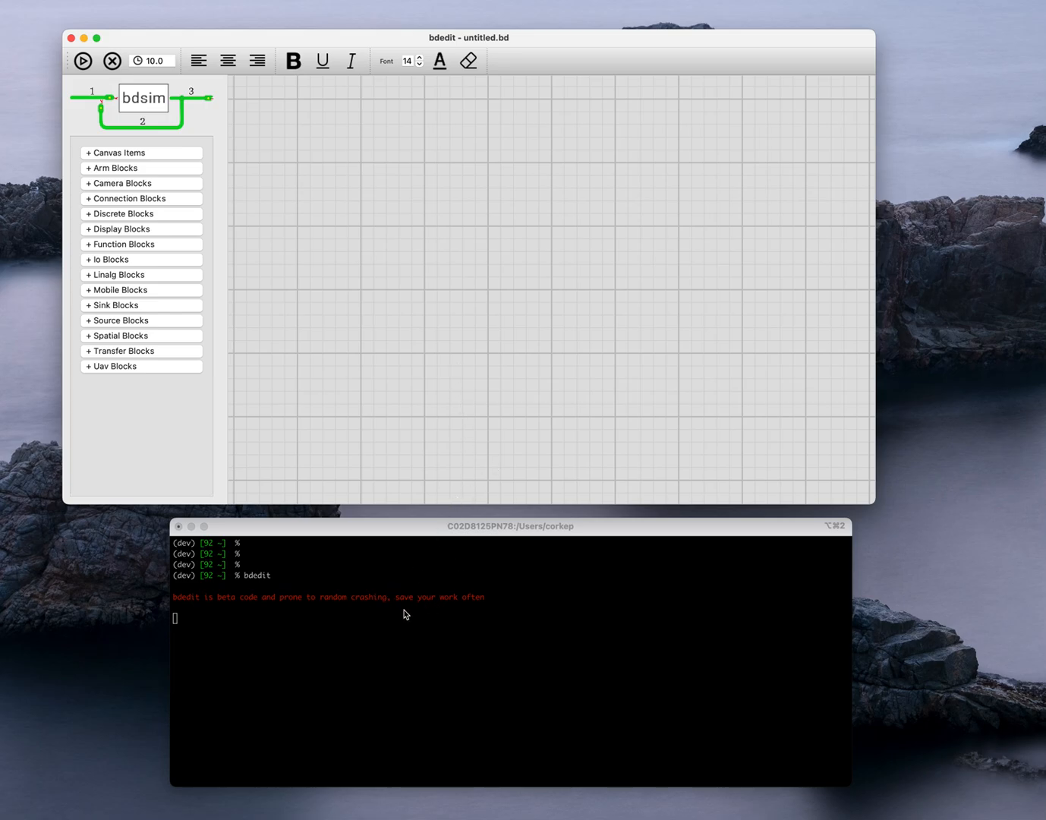
mouse_move(308, 213)
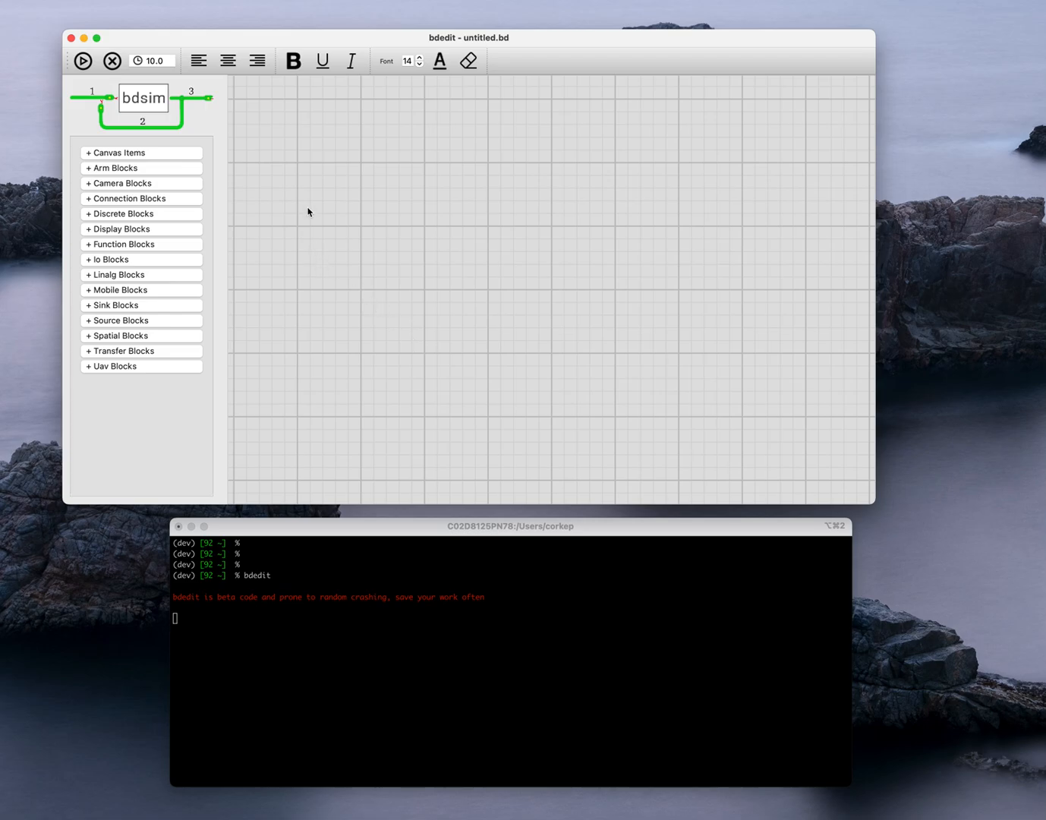
mouse_move(179, 229)
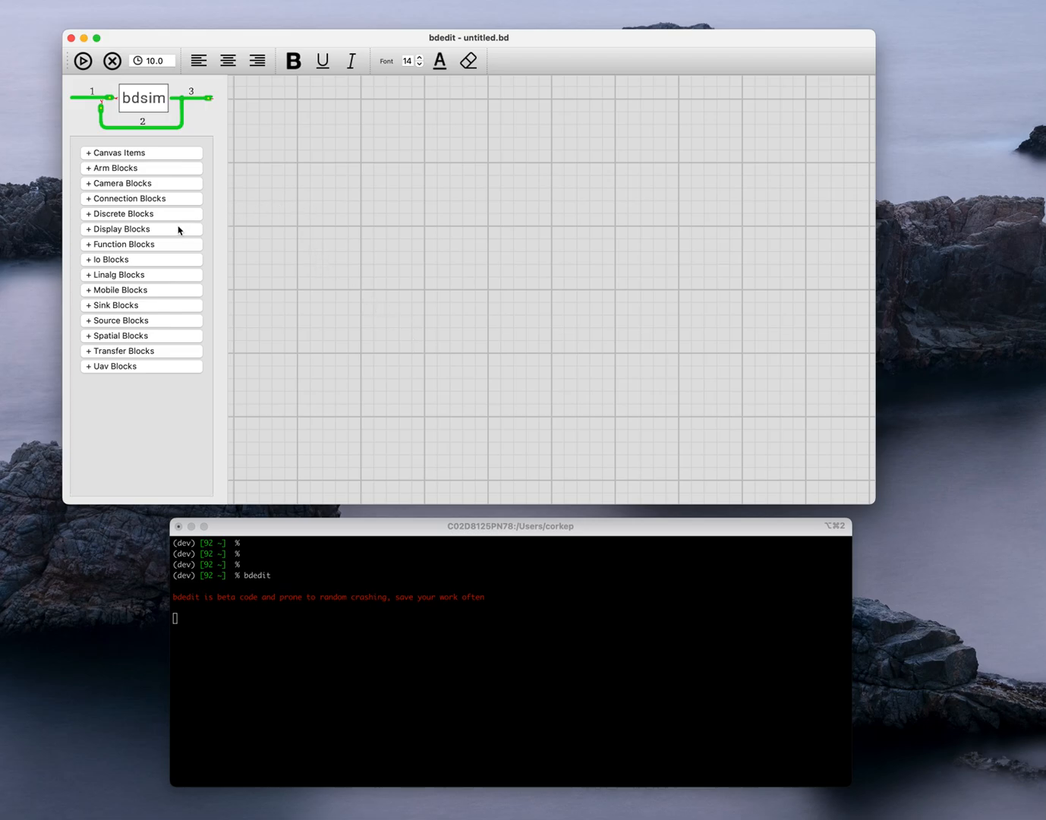
Add Scope, Gain, Sum and Step blocks from the Display, Function and Source categories
left_click(122, 230)
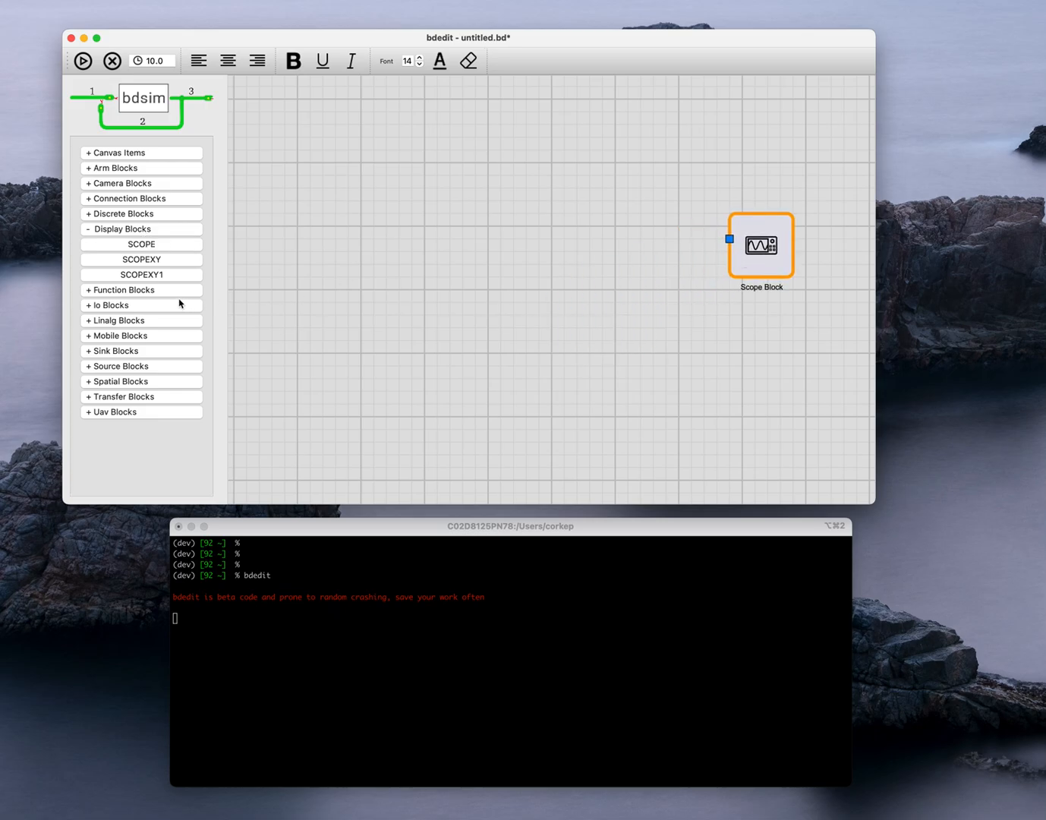
left_click(123, 288)
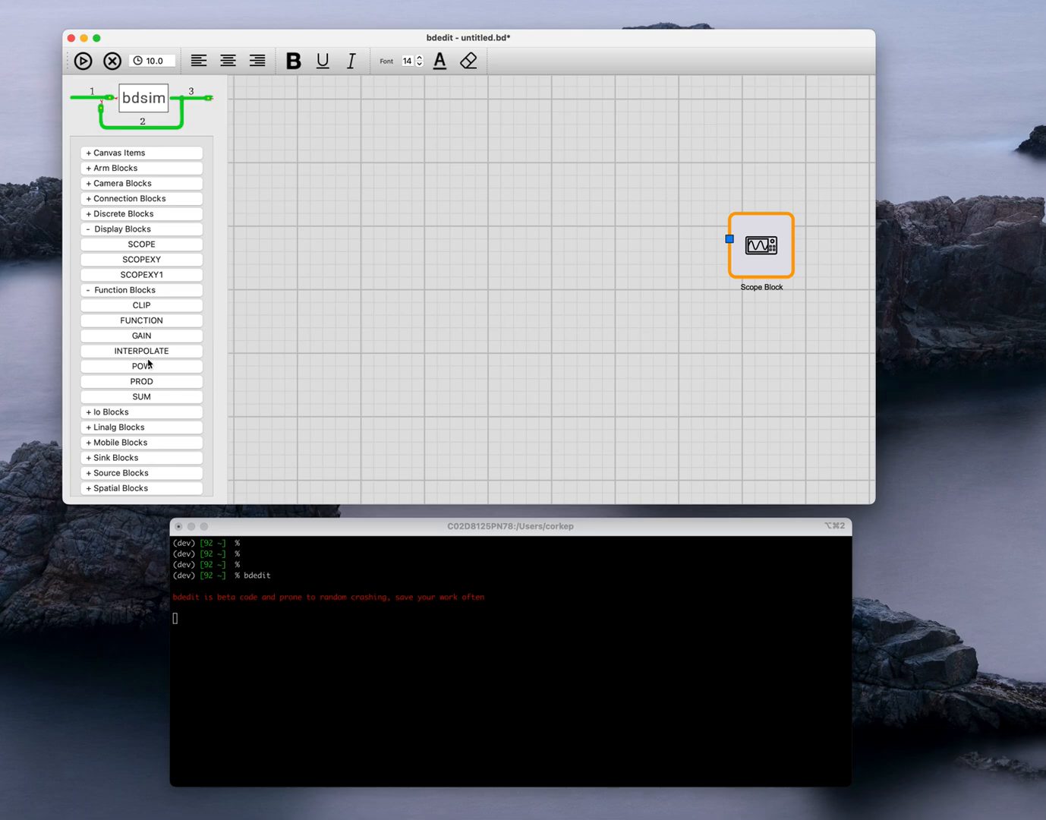
mouse_move(401, 258)
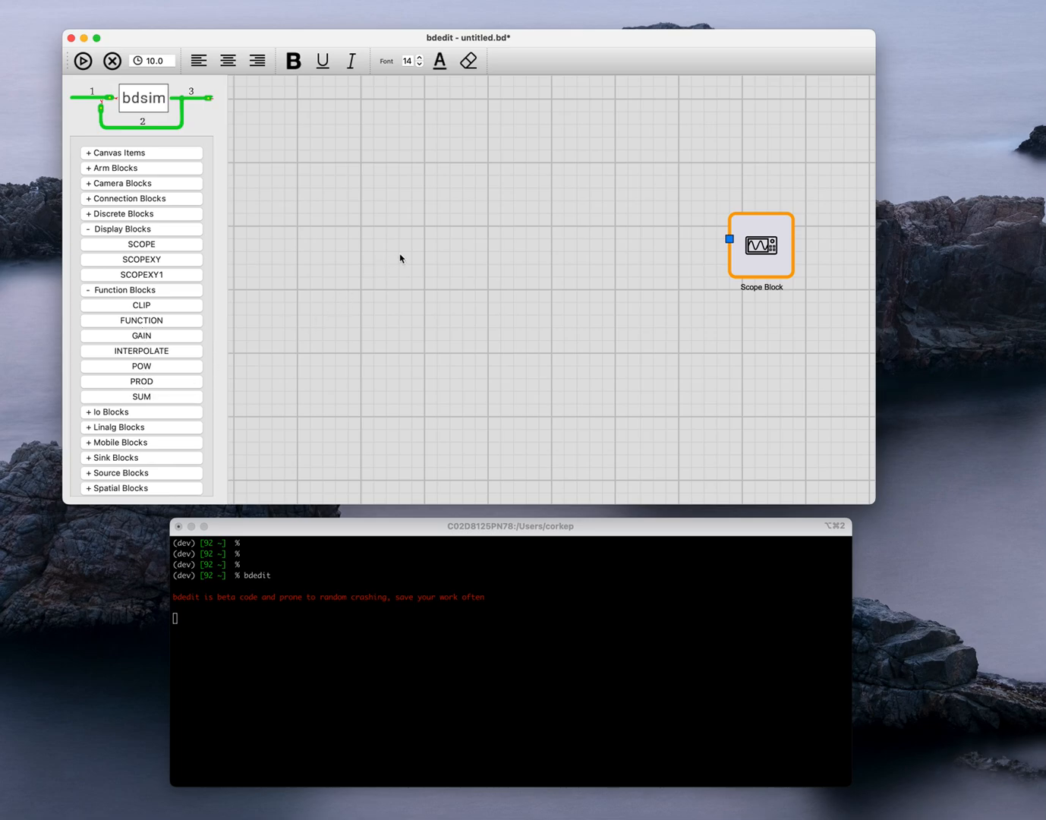
left_click(140, 394)
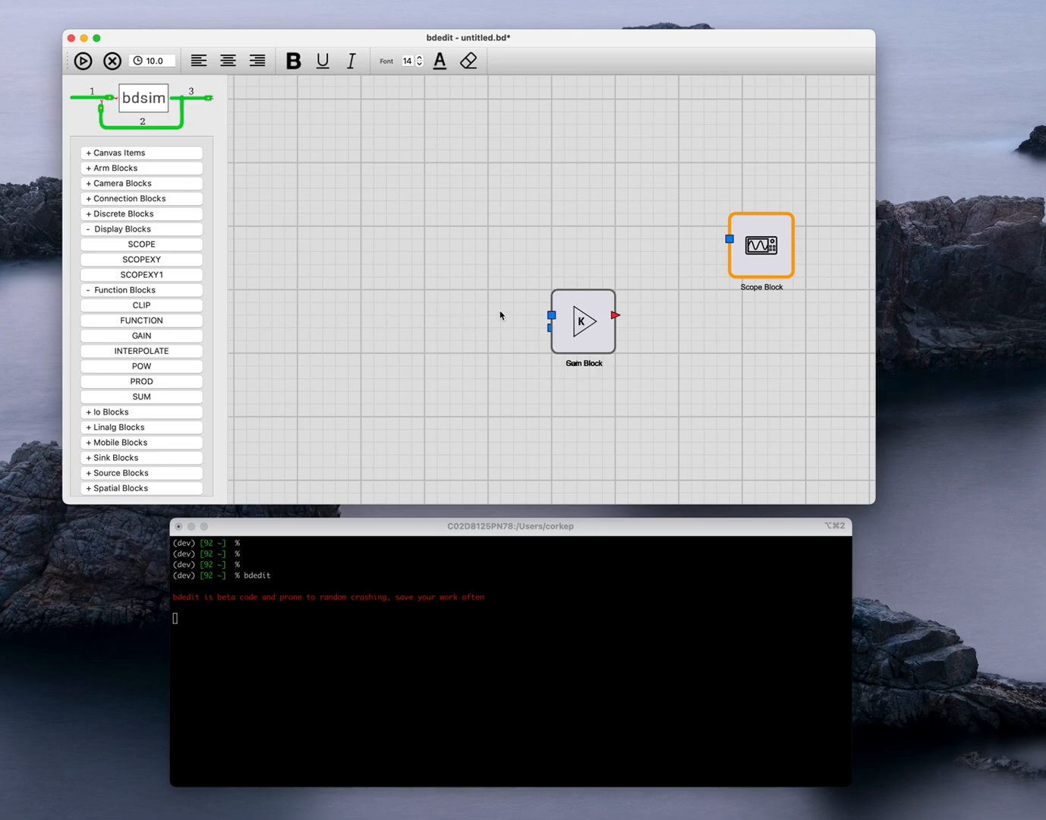
left_click(141, 396)
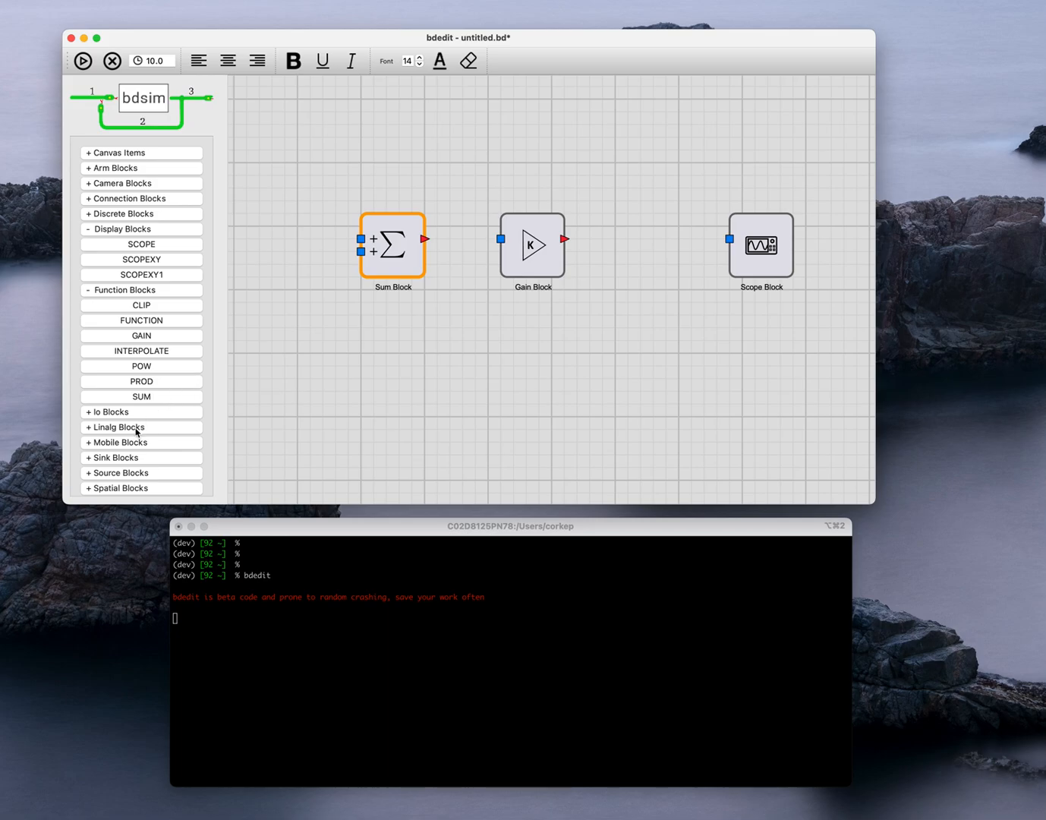
mouse_move(106, 473)
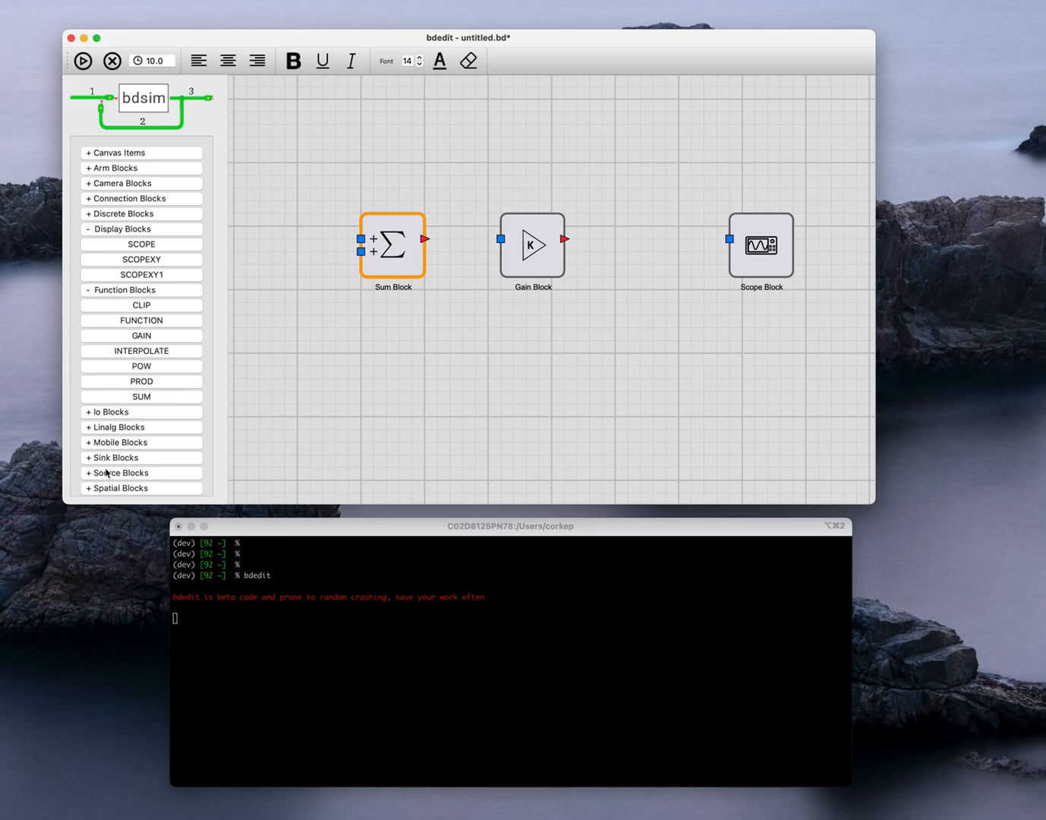
left_click(120, 473)
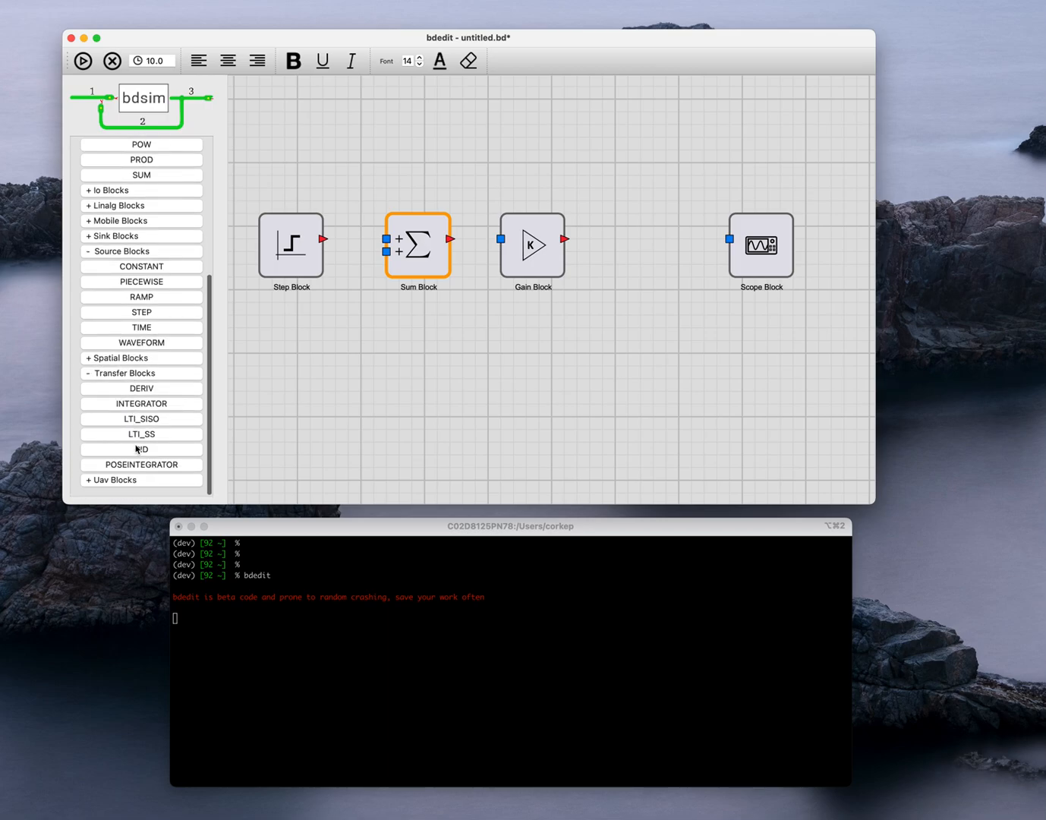
mouse_move(135, 425)
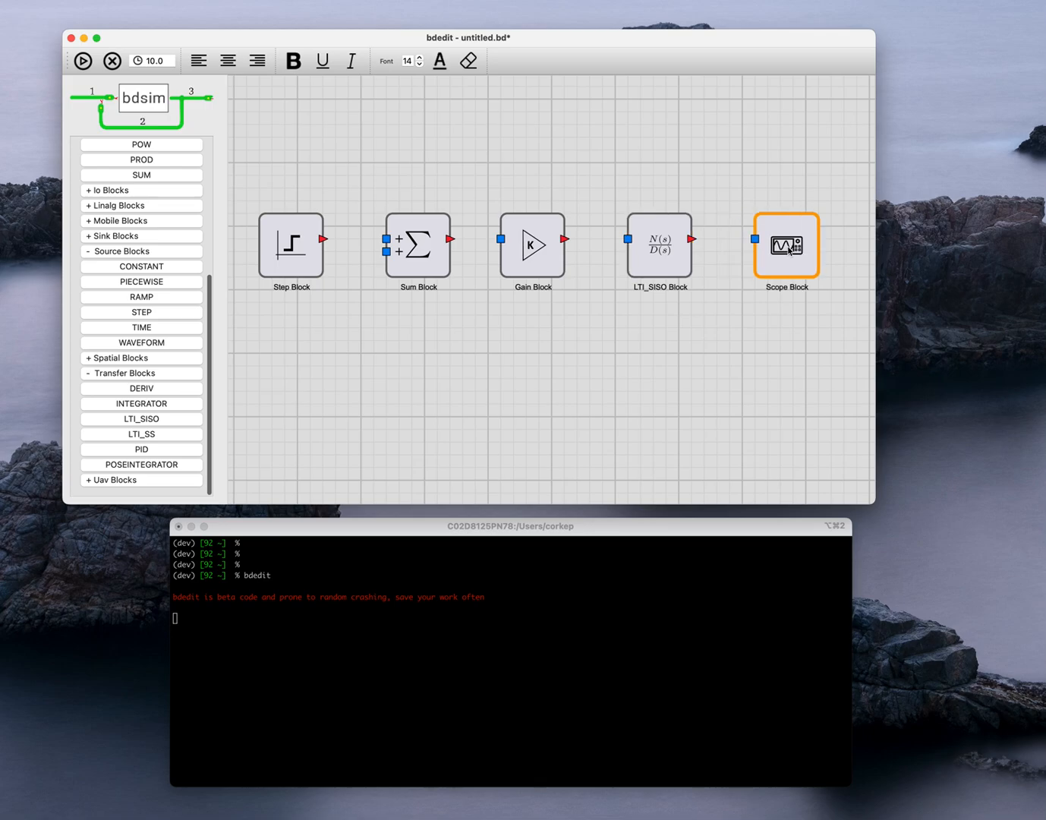
Set the Scope block's nin parameter to 2 so it has two inputs
double_click(786, 244)
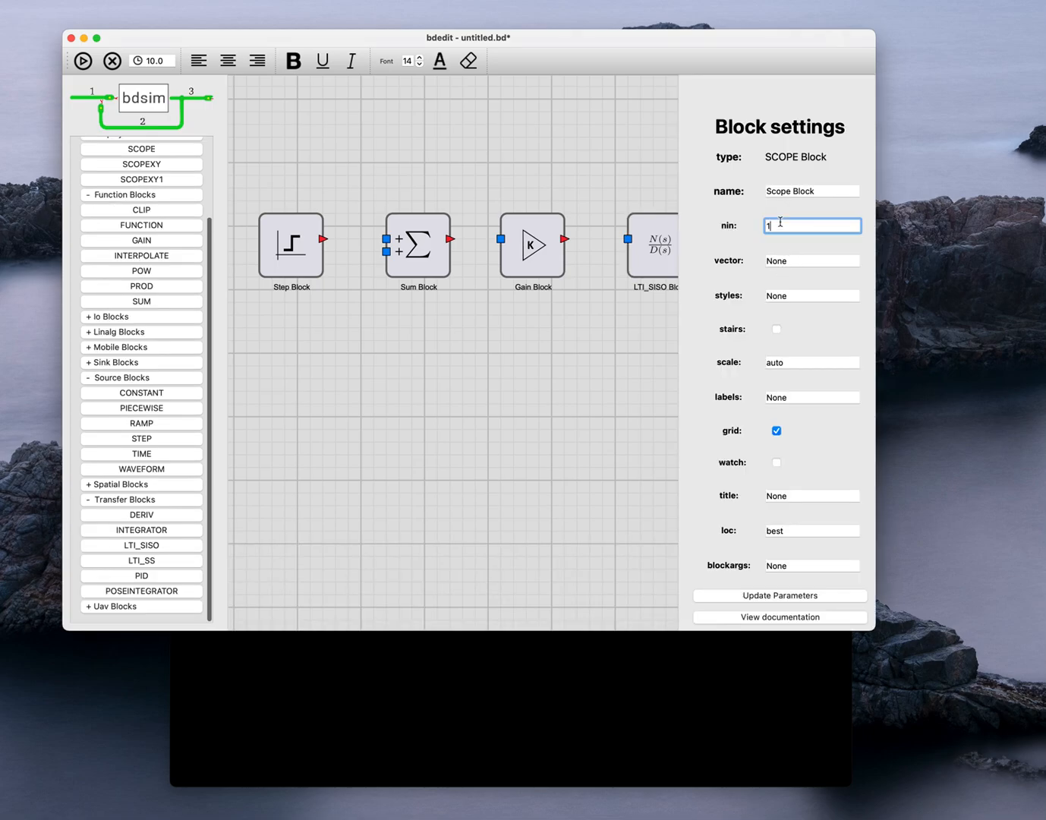
type("2")
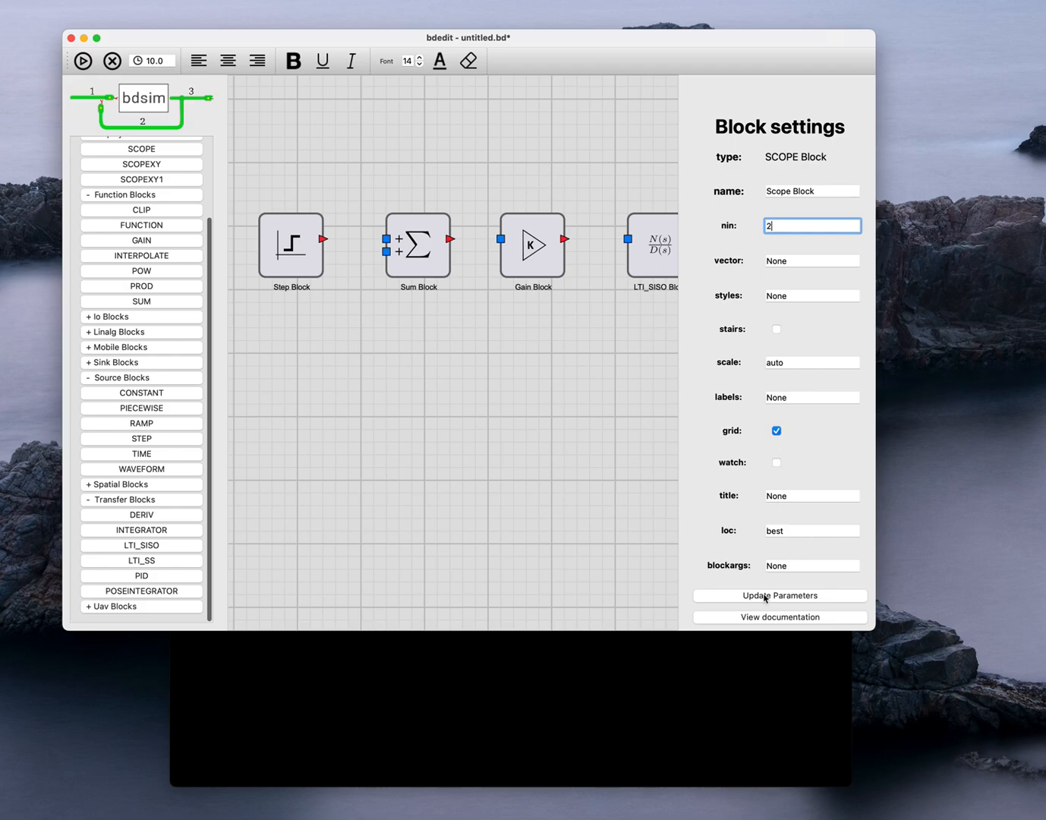
left_click(779, 595)
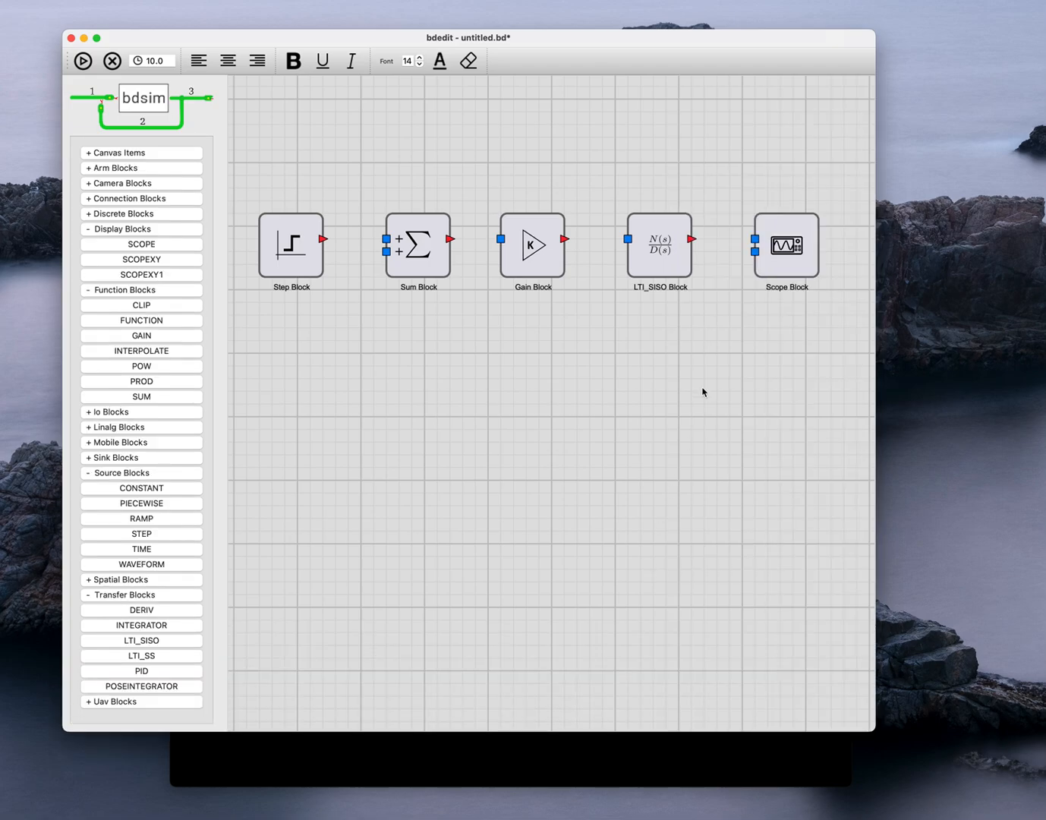
mouse_move(700, 249)
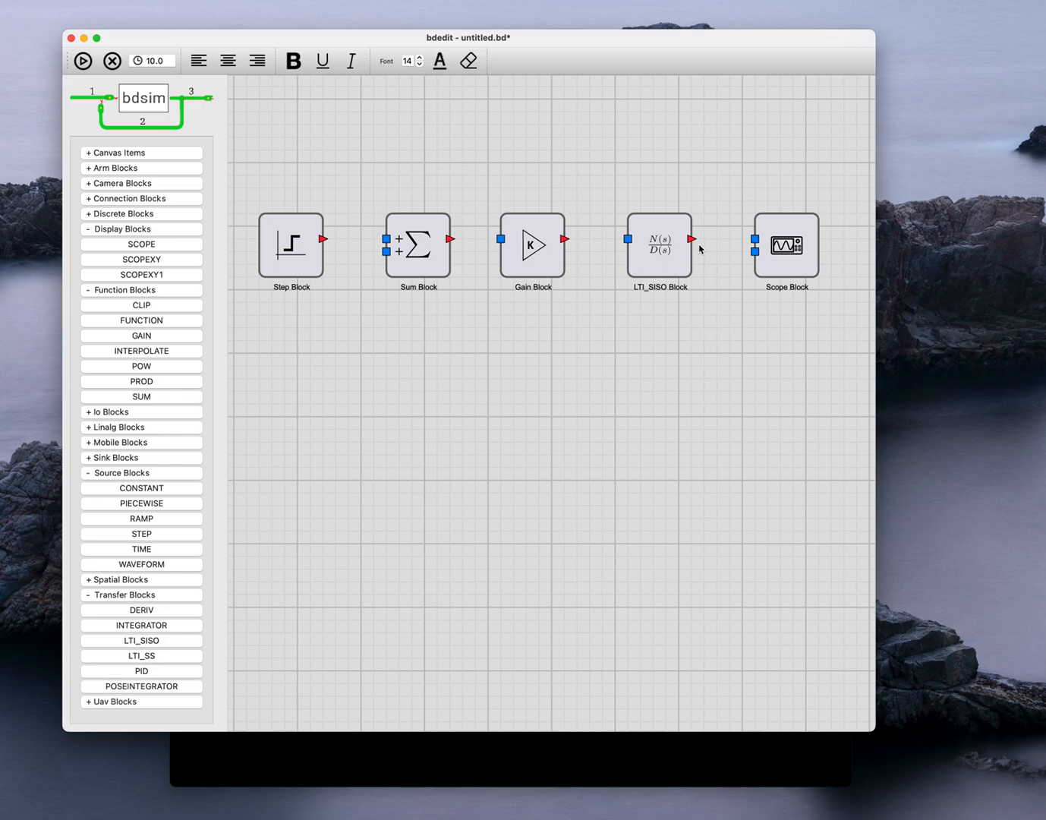
mouse_move(322, 243)
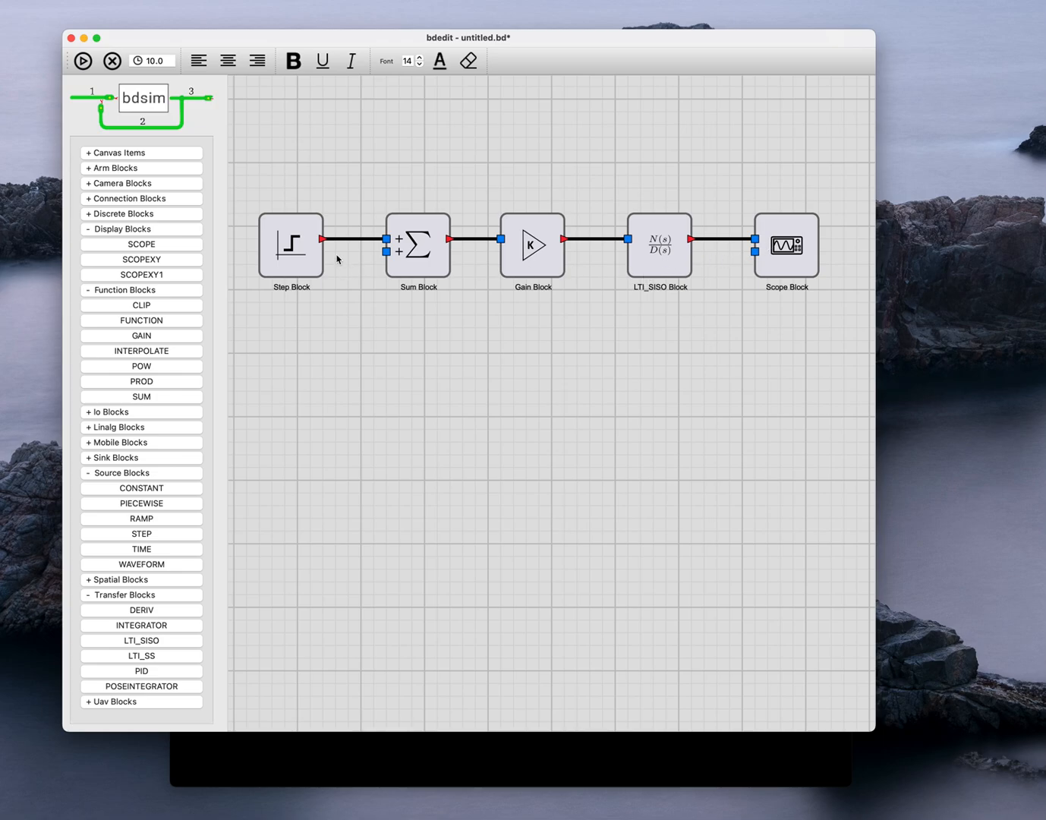
mouse_move(321, 243)
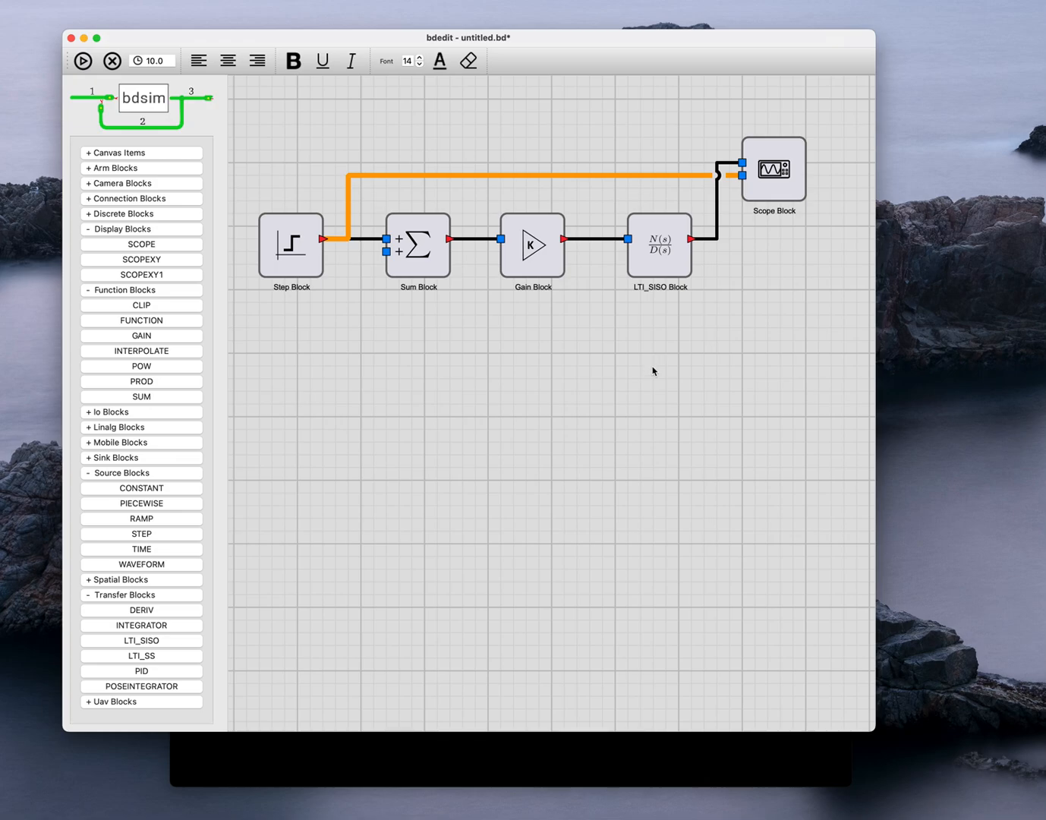
mouse_move(627, 379)
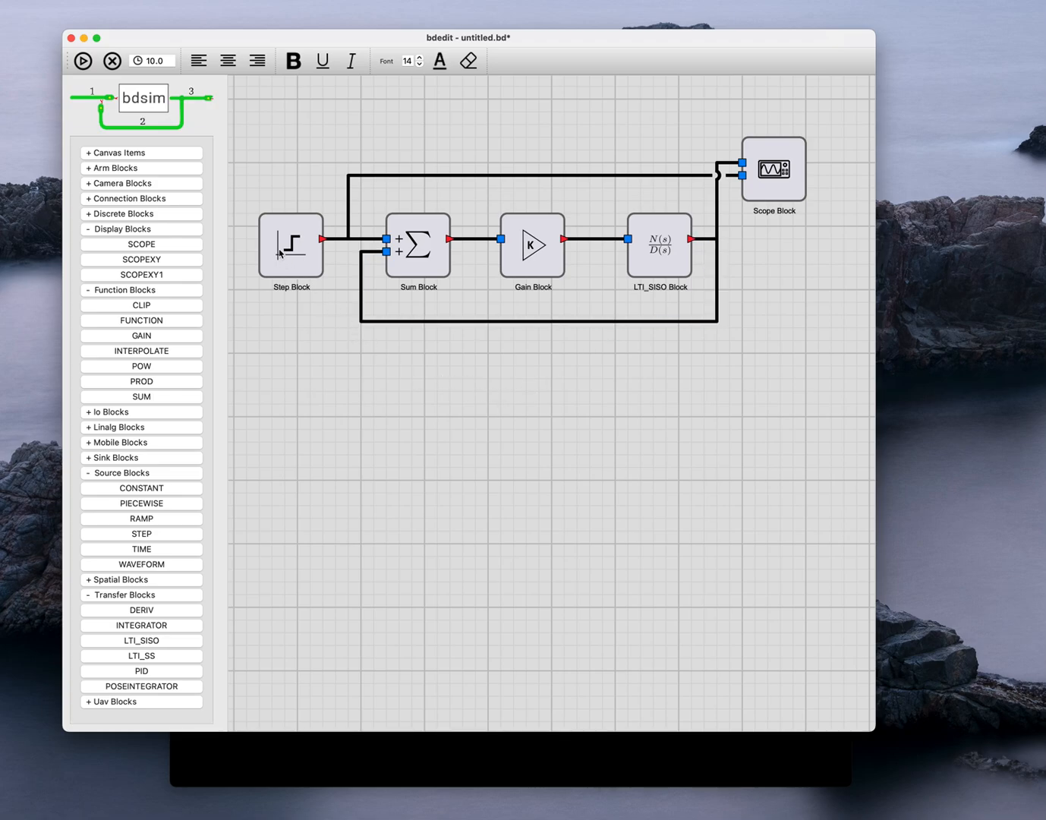
Wire Step and LTI_SISO outputs to the Scope inputs, with LTI_SISO fed back into Sum
double_click(291, 244)
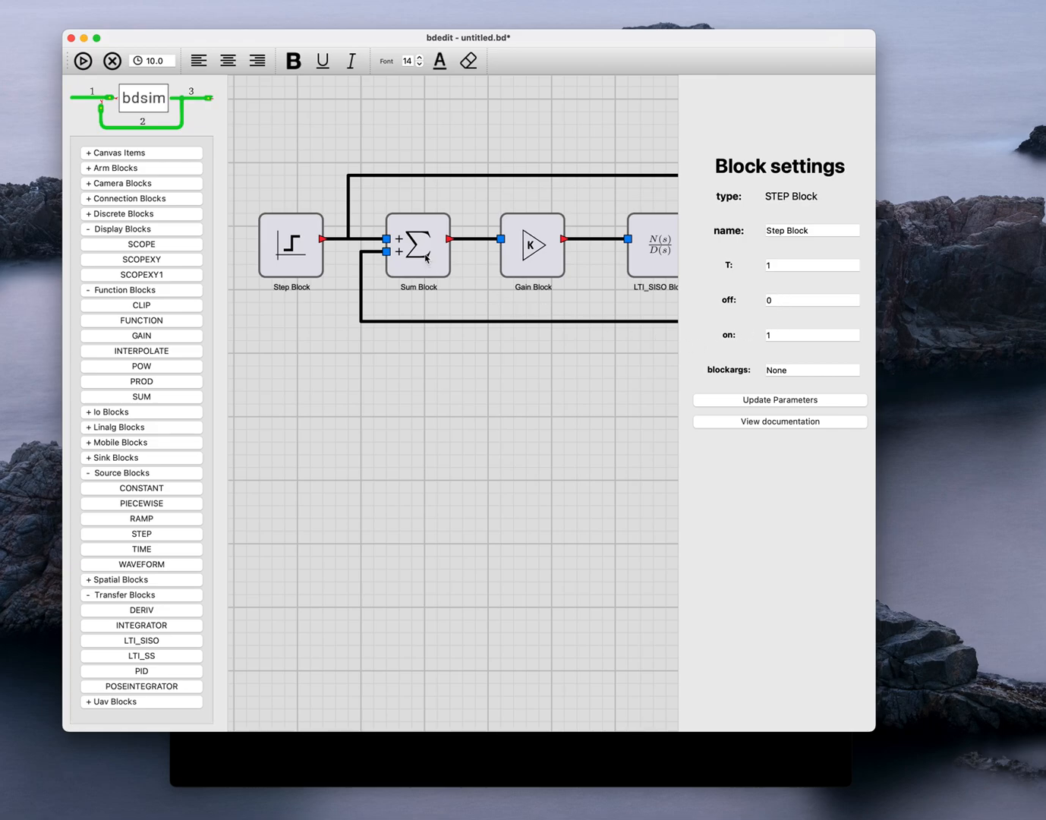
Change the Sum block's signs to +- so the feedback input is subtracted
left_click(415, 244)
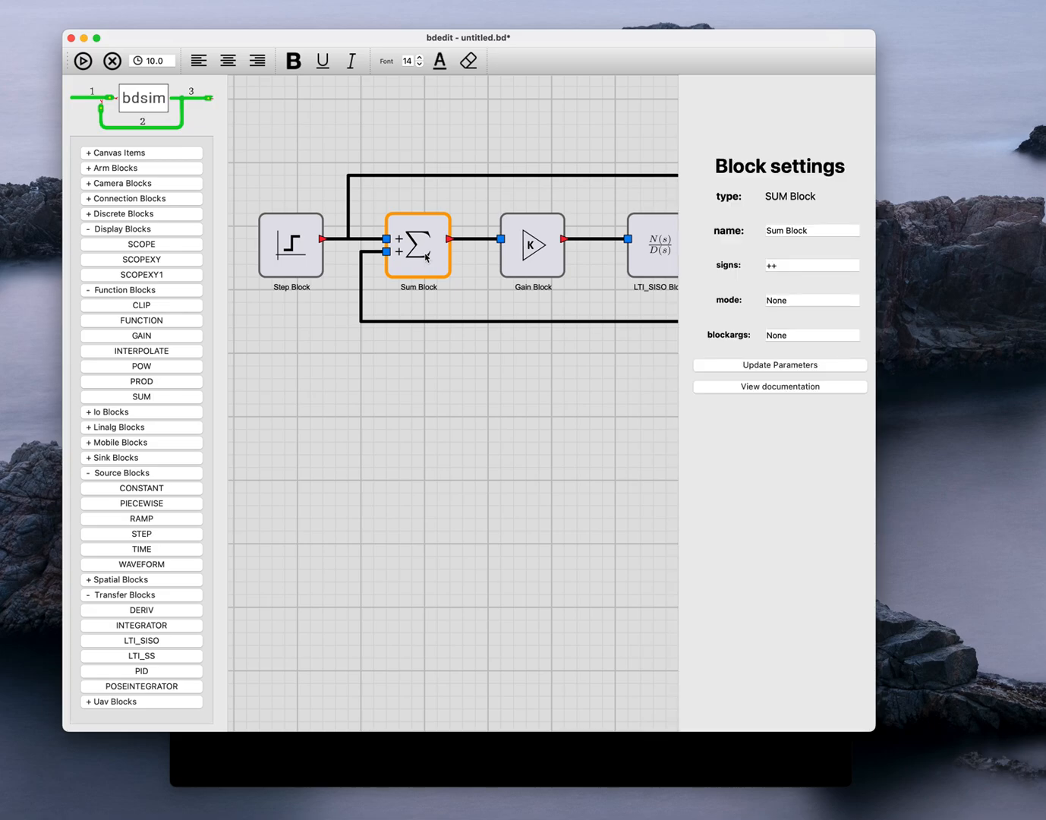
left_click(811, 264)
type("-")
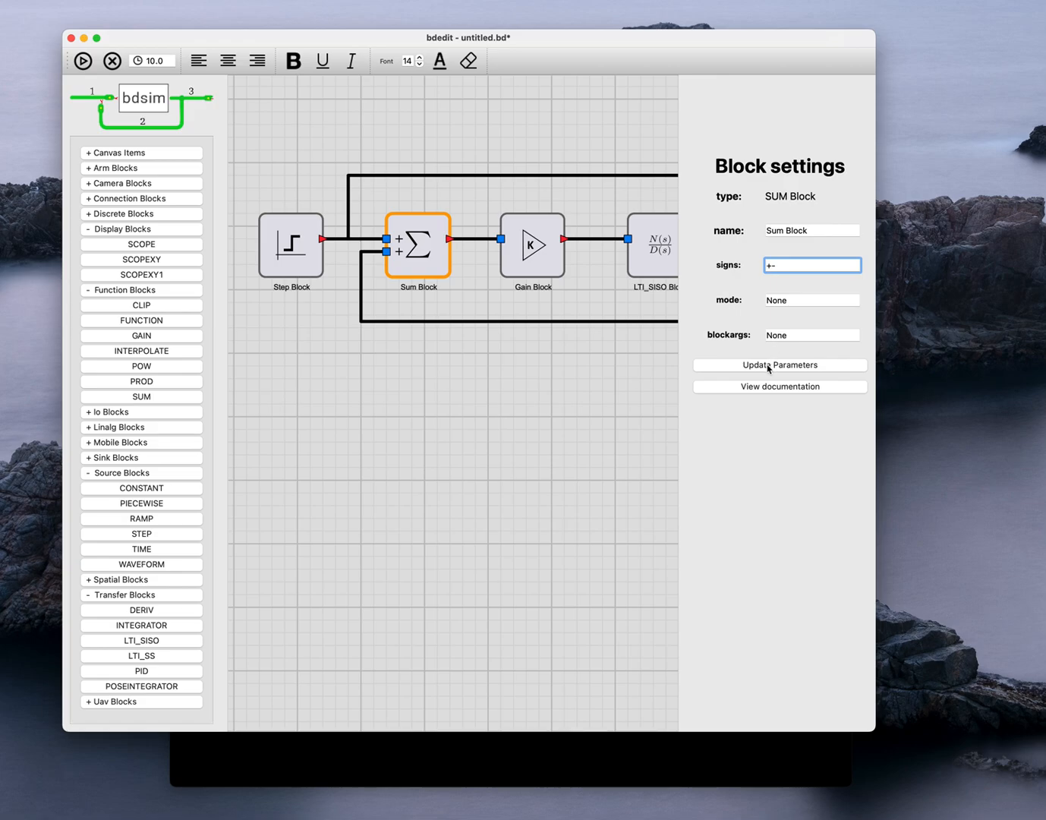
left_click(779, 364)
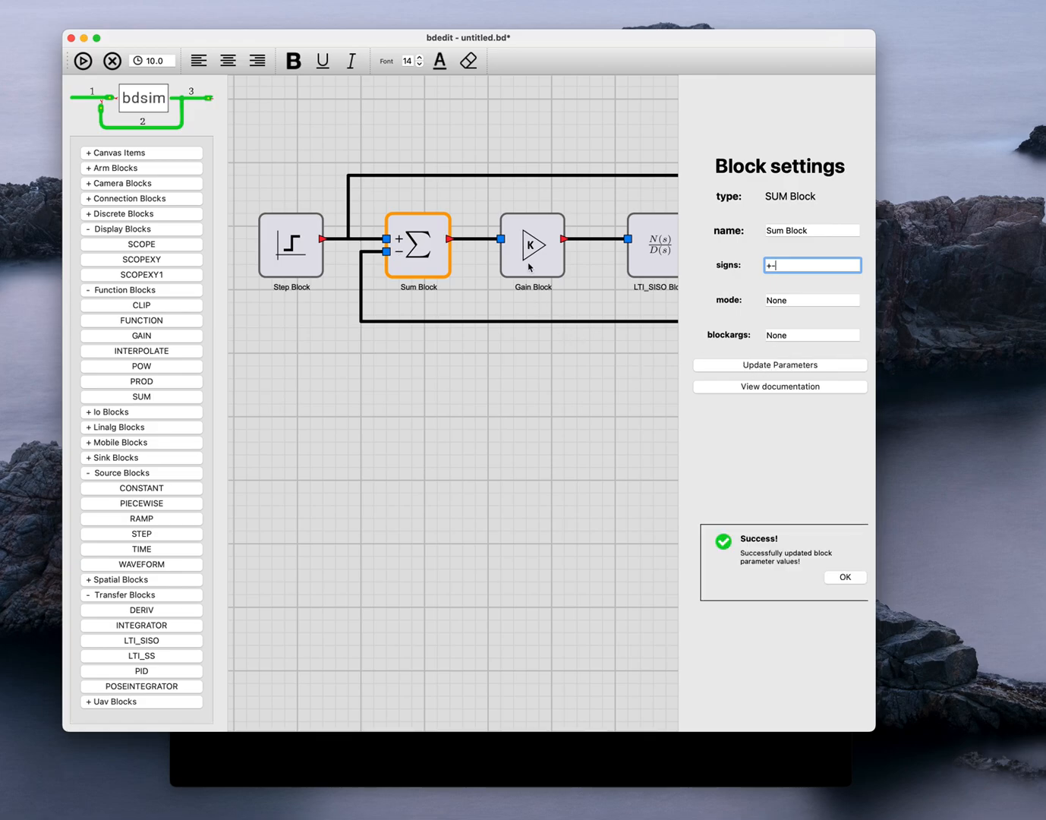
left_click(531, 244)
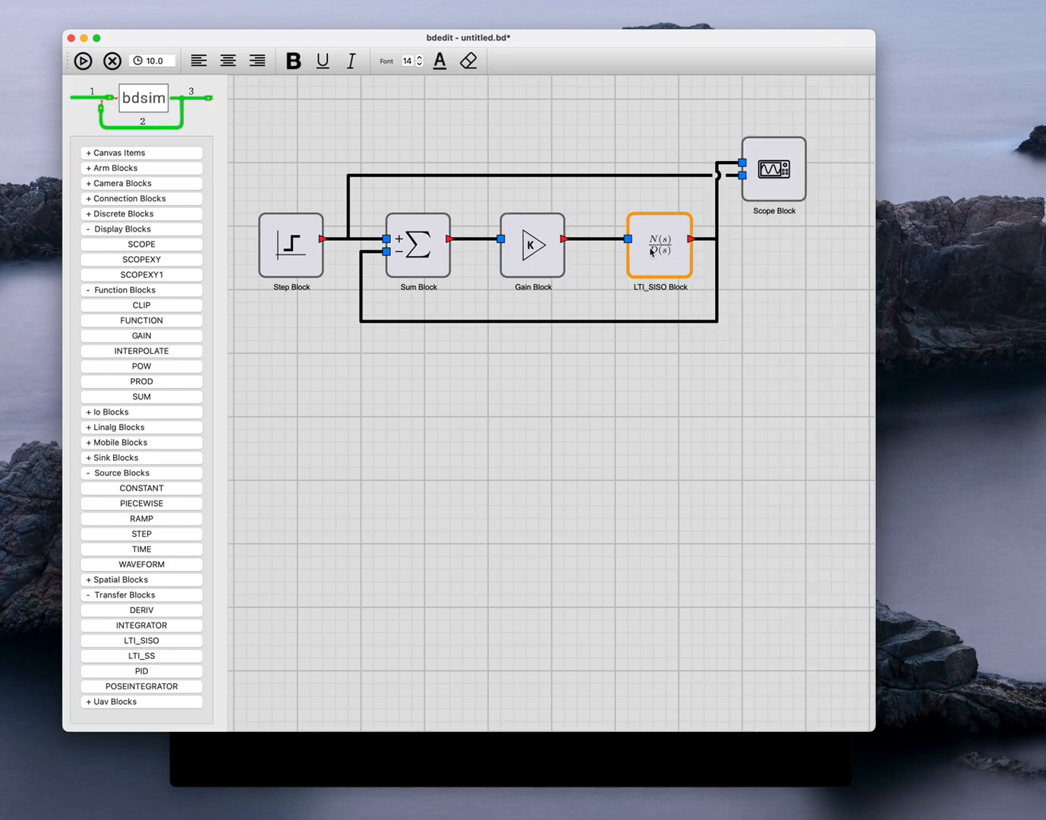
Give the LTI_SISO block numerator 0.5 and denominator [2,1] and confirm
double_click(659, 246)
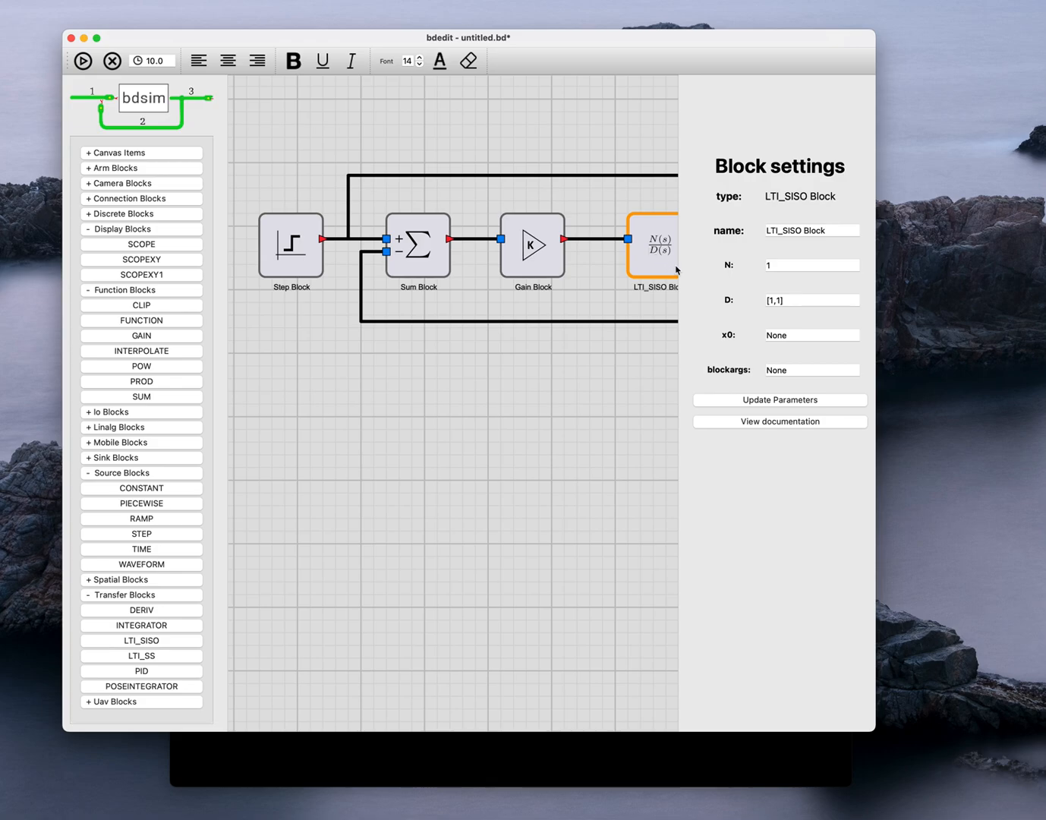
left_click(810, 264)
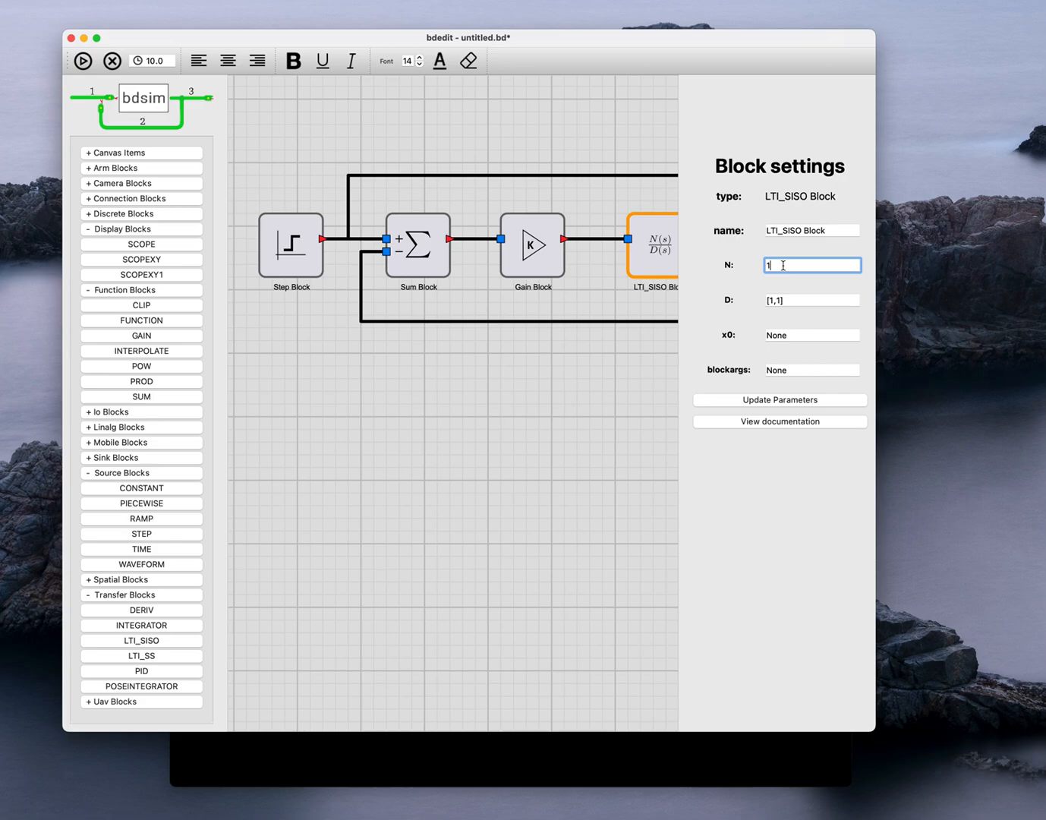
type("0.5")
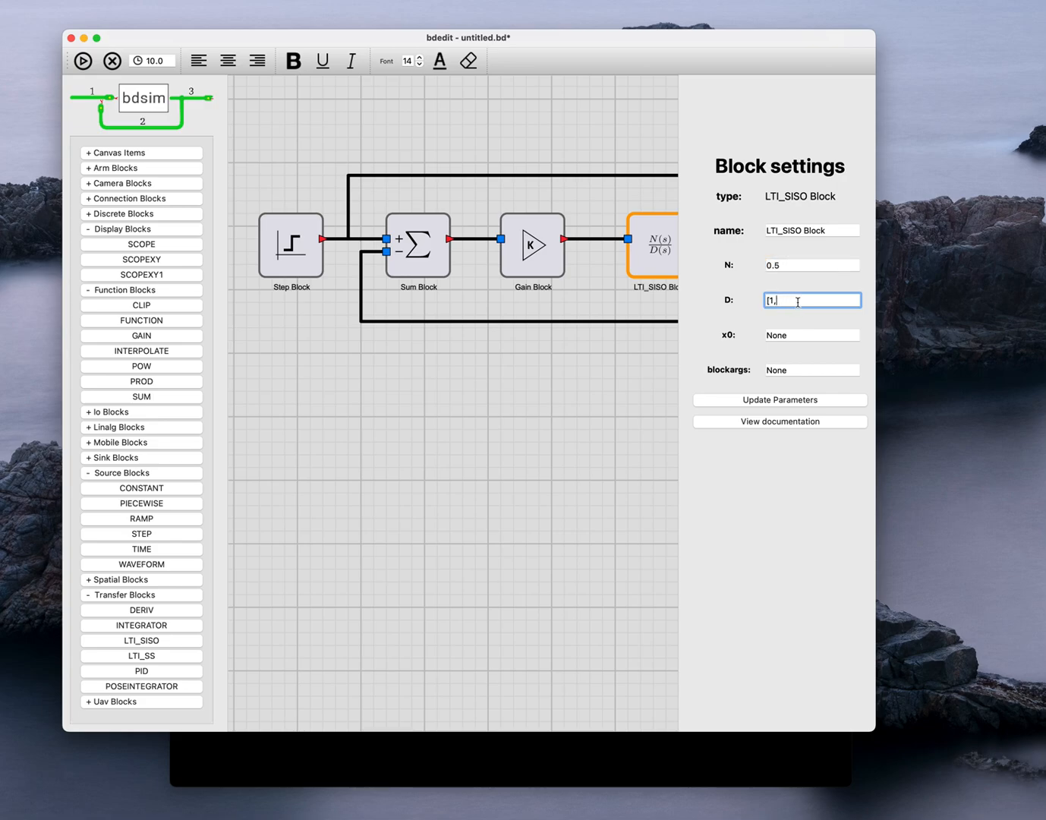
key("Backspace")
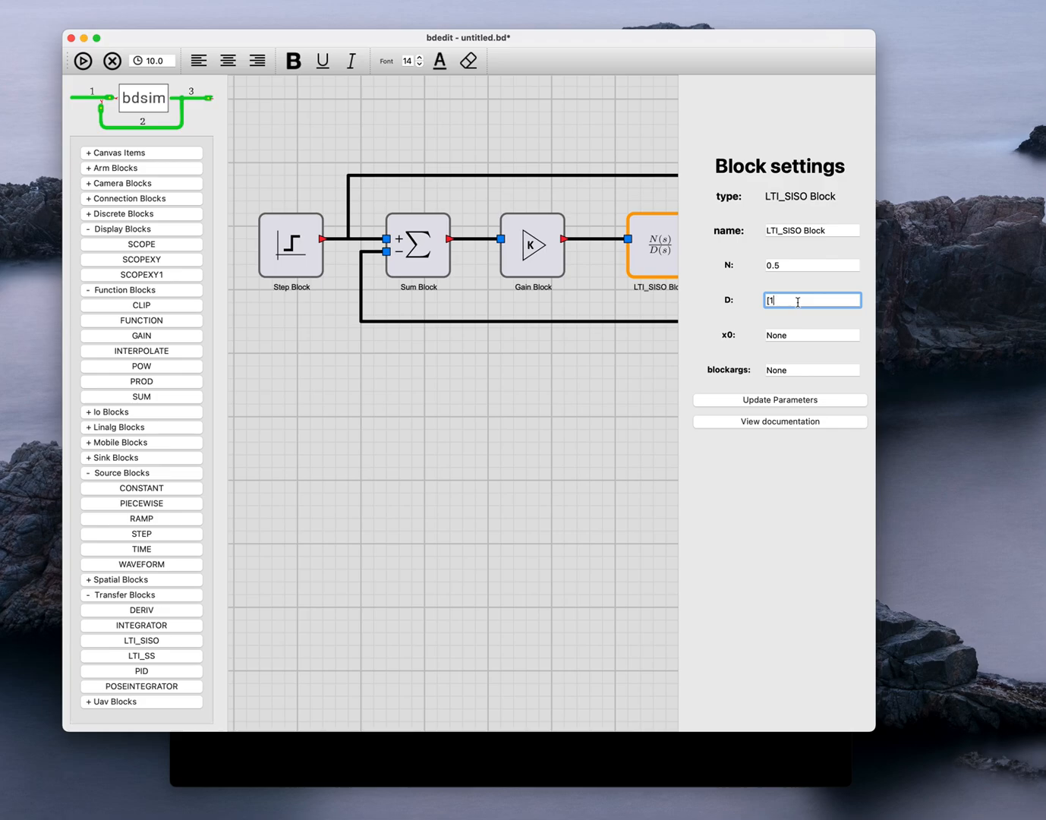
type("2,1")
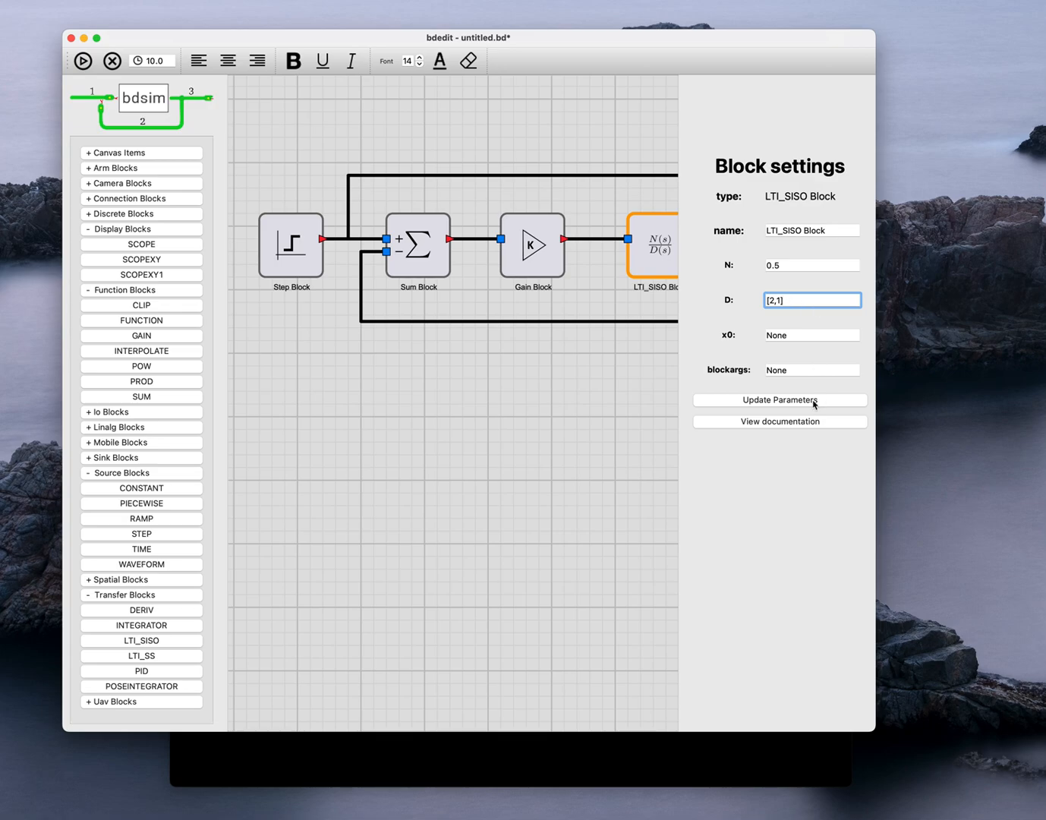
left_click(778, 401)
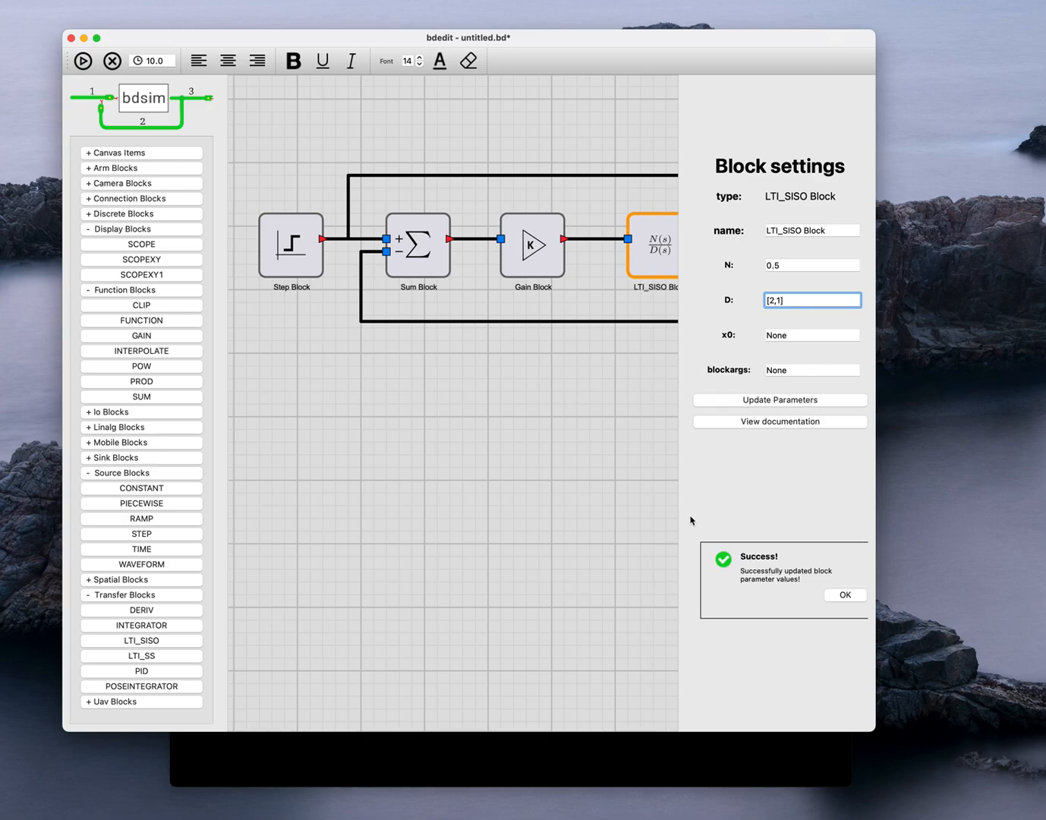
left_click(844, 595)
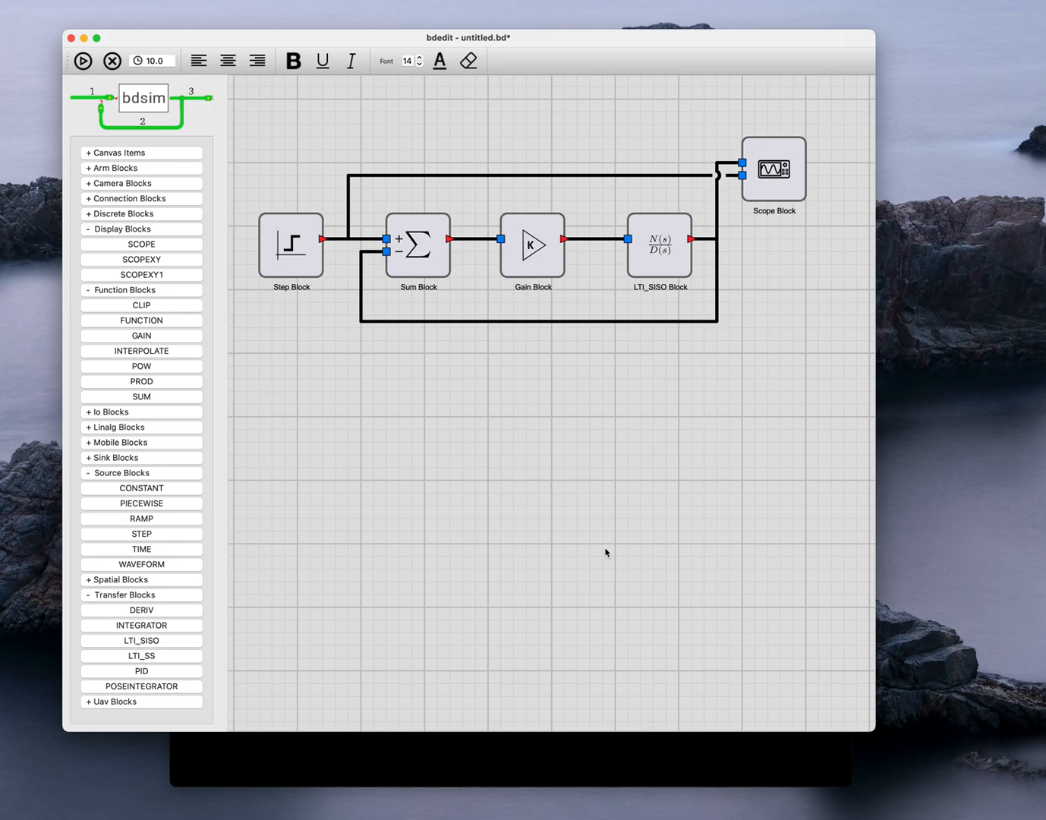
mouse_move(592, 513)
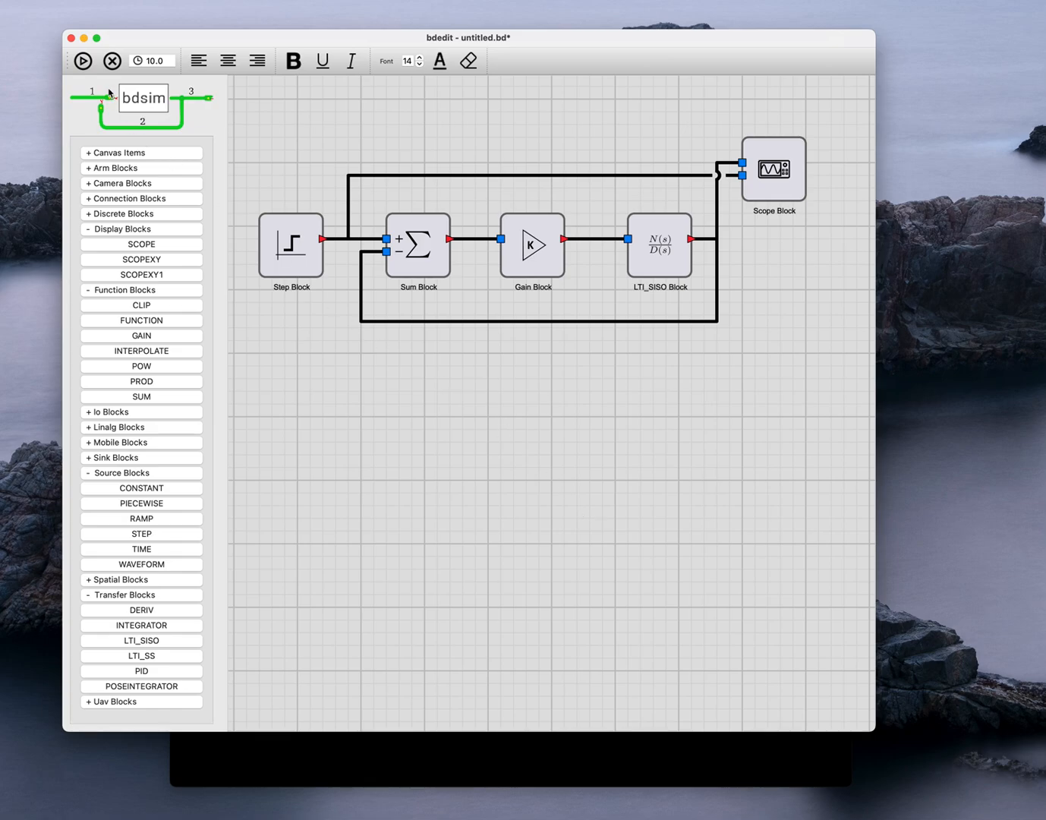
mouse_move(82, 61)
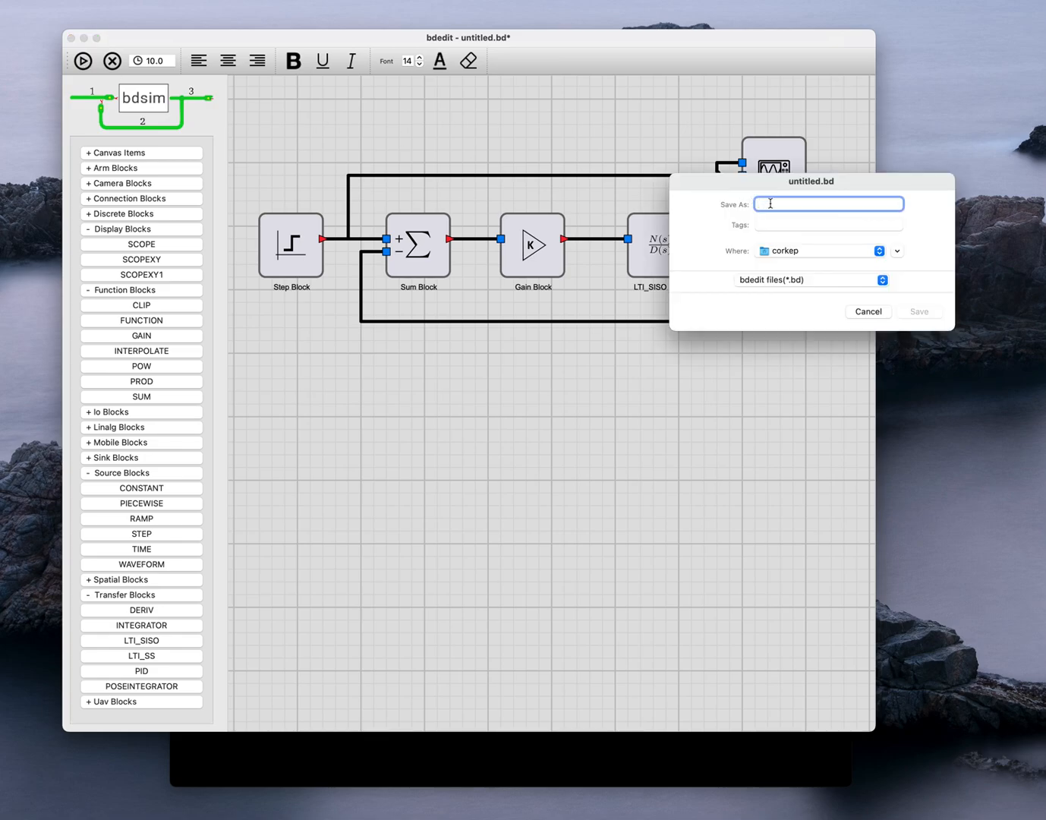
Save the diagram under the name test, producing test.bd
type("test")
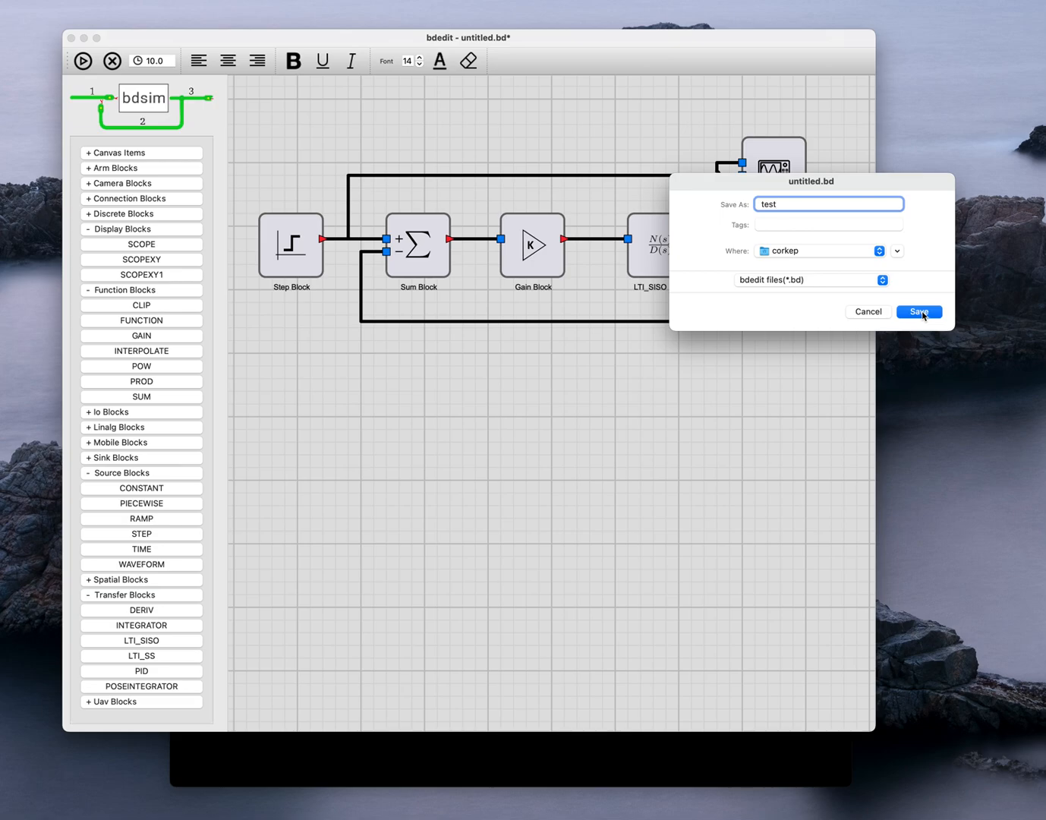
left_click(918, 311)
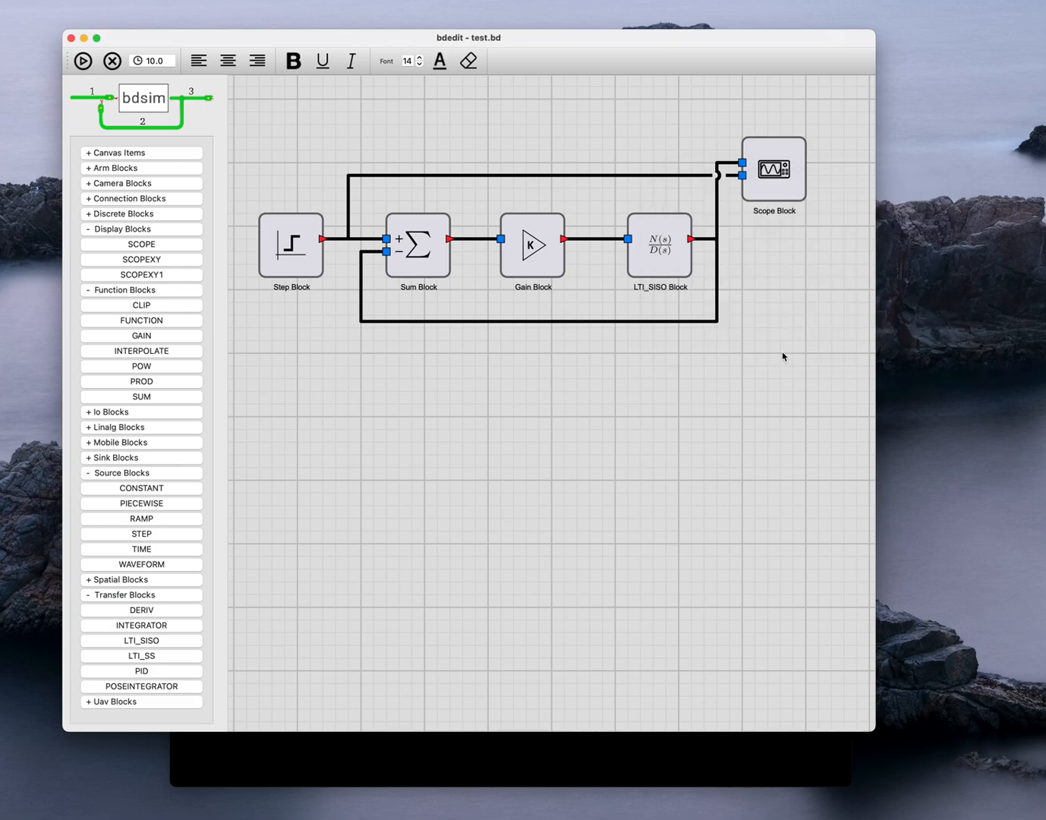